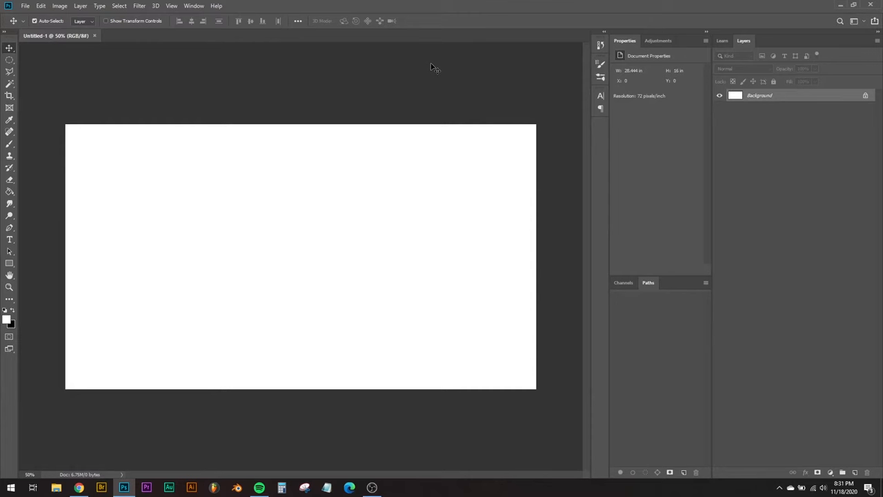
pyautogui.moveTo(187, 133)
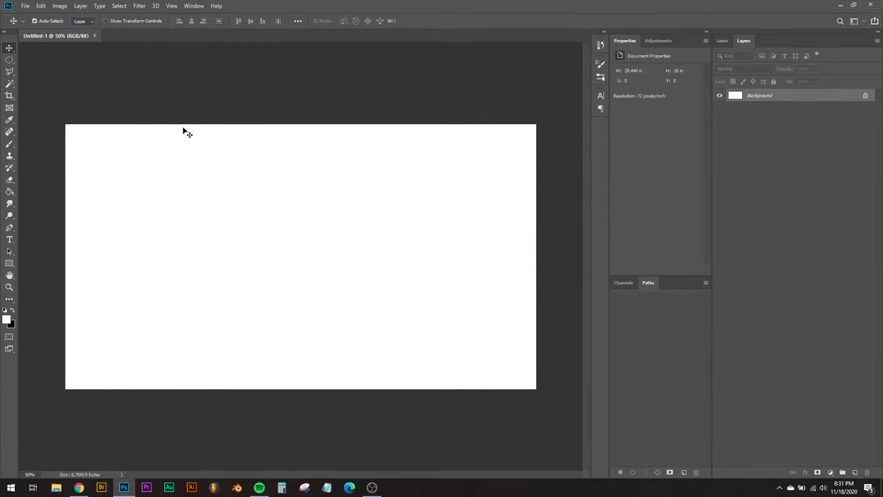
# - Choose the Elliptical Marquee Tool from the toolbar
pyautogui.click(10, 60)
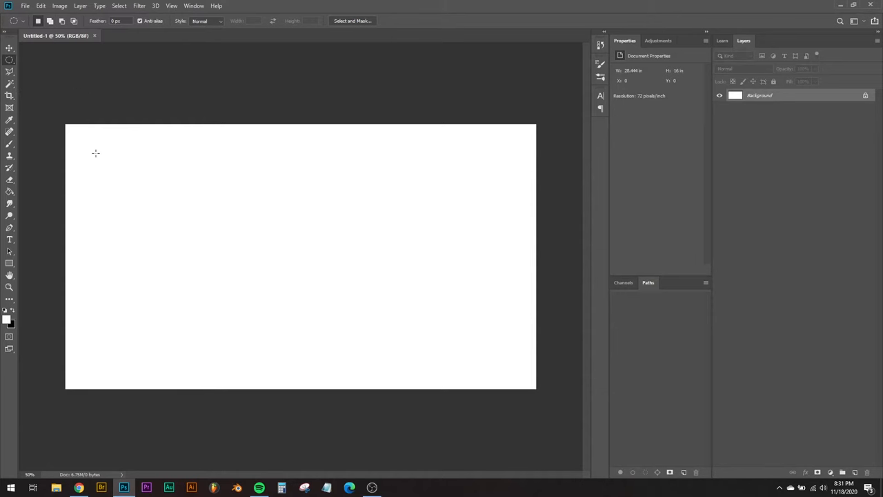
pyautogui.moveTo(91, 150)
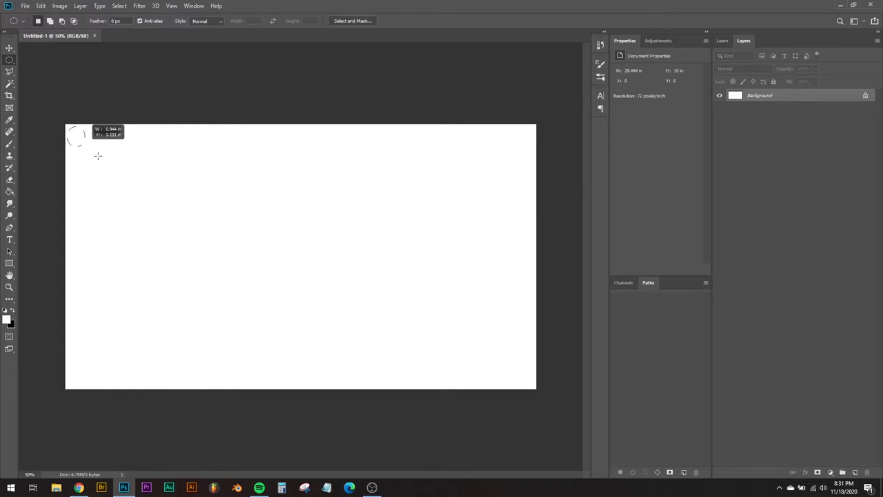
# - Draw an oval selection from the top-left to the bottom-right, covering most of the canvas
pyautogui.moveTo(76, 138); pyautogui.dragTo(555, 393)
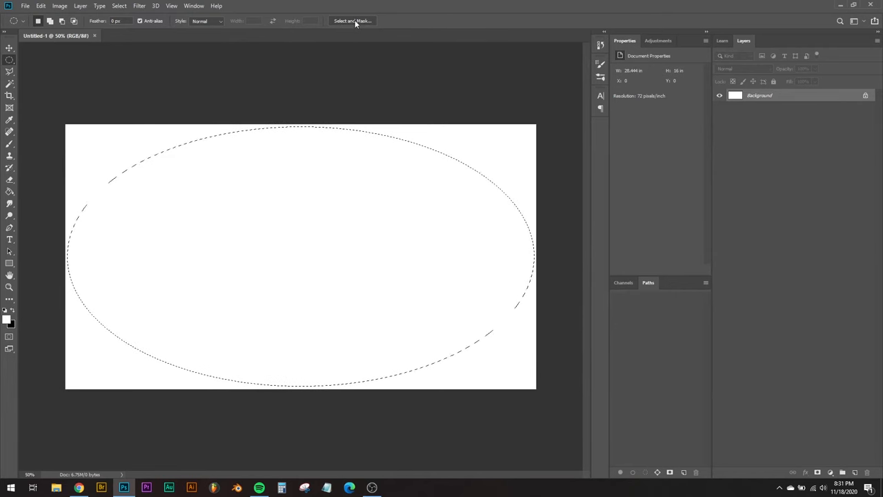
# - In Select and Mask, raise the Feather slider to a large value so the ellipse edge fades softly
pyautogui.click(353, 21)
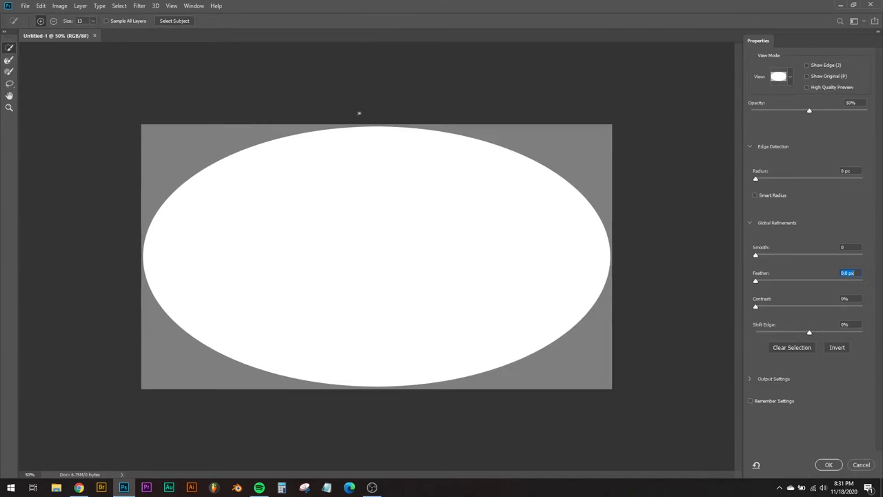
pyautogui.moveTo(556, 335)
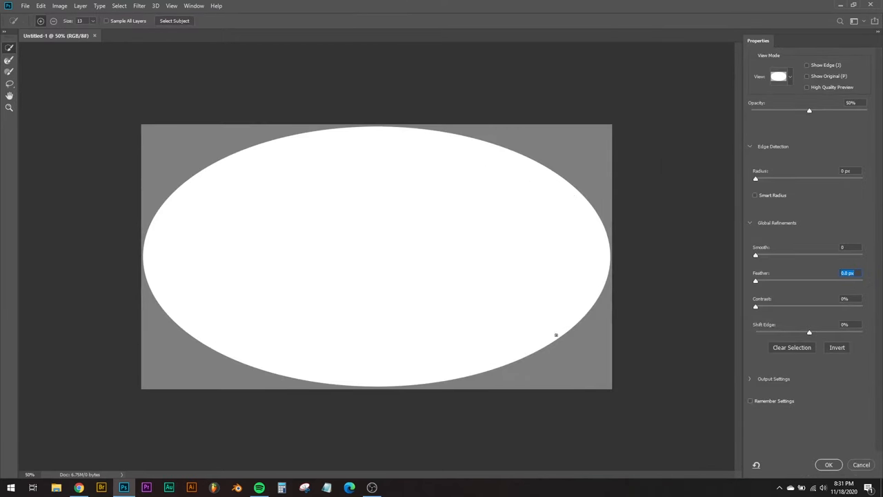
pyautogui.moveTo(283, 218)
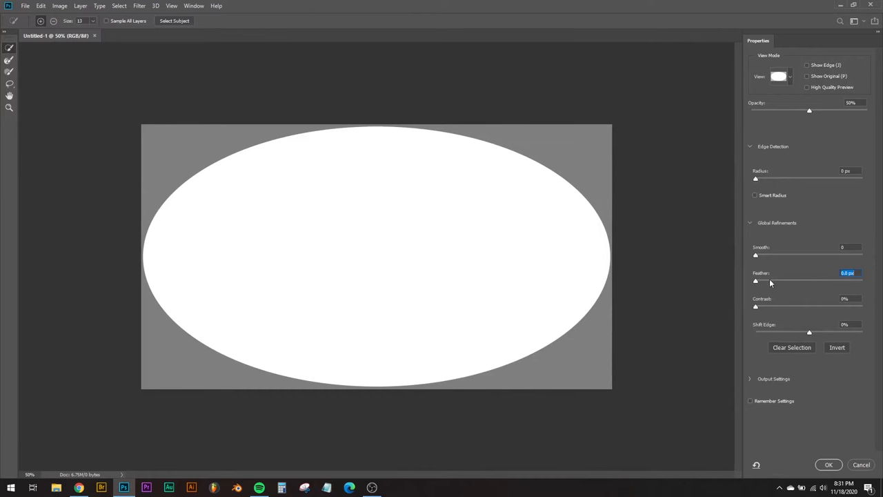
pyautogui.moveTo(756, 282); pyautogui.dragTo(781, 282)
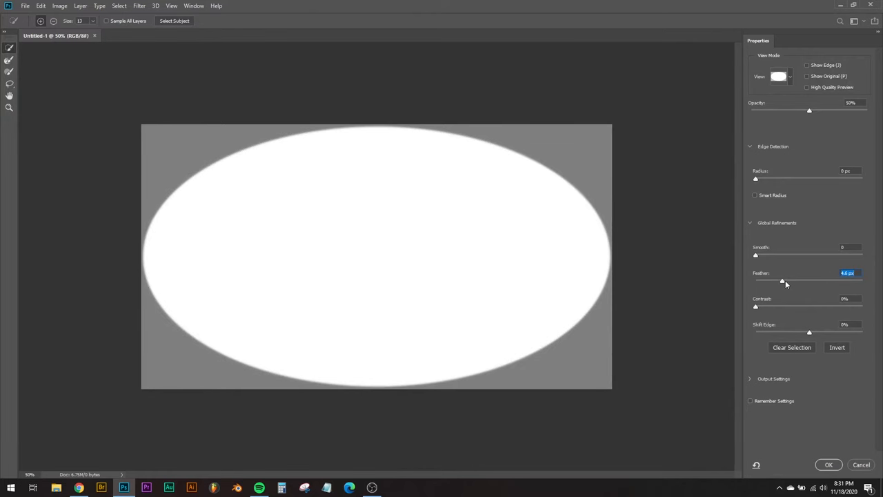
pyautogui.moveTo(780, 280); pyautogui.dragTo(826, 280)
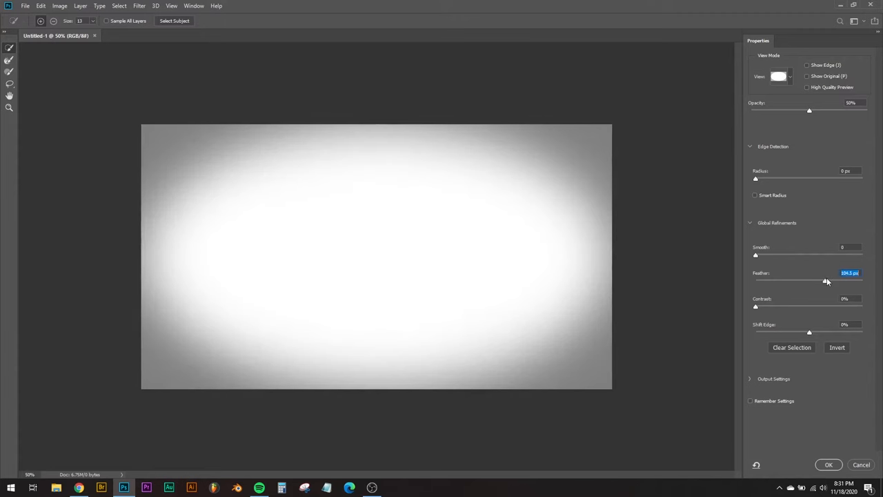
pyautogui.moveTo(826, 281); pyautogui.dragTo(817, 281)
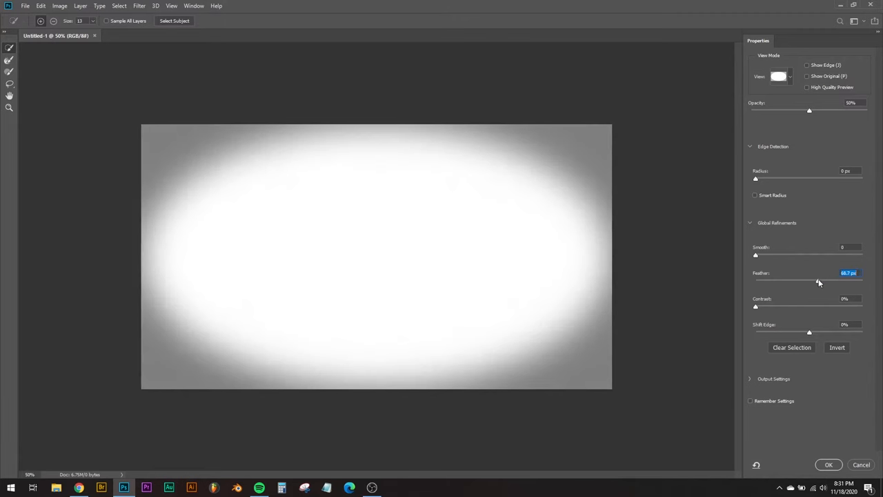
pyautogui.moveTo(820, 281); pyautogui.dragTo(833, 282)
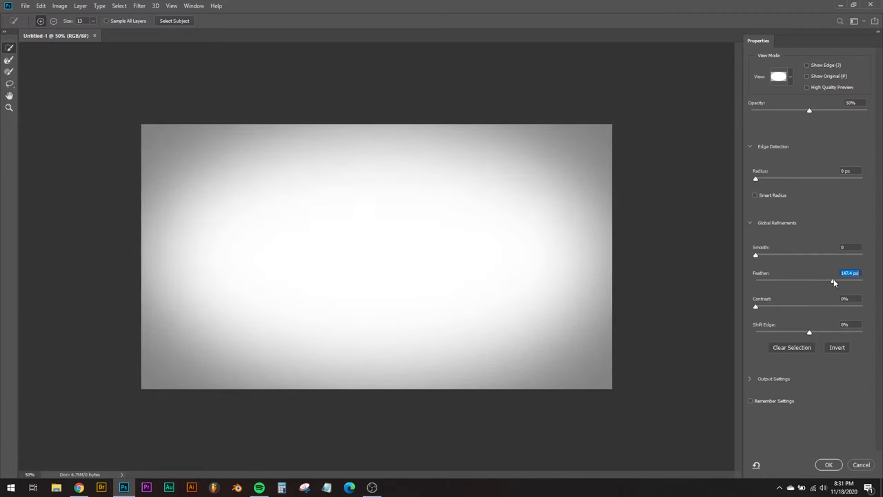
pyautogui.moveTo(834, 281); pyautogui.dragTo(832, 282)
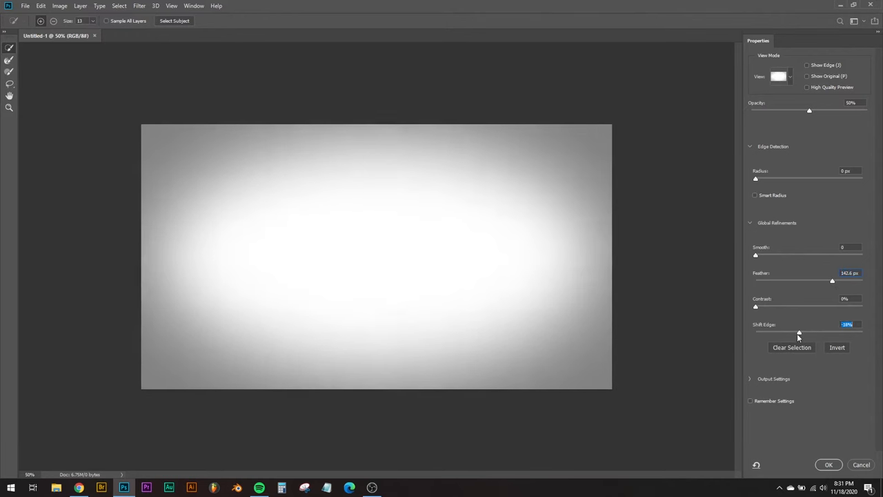
# - Push the Shift Edge slider outward to spread the soft edge, then confirm with OK
pyautogui.moveTo(799, 331); pyautogui.dragTo(817, 331)
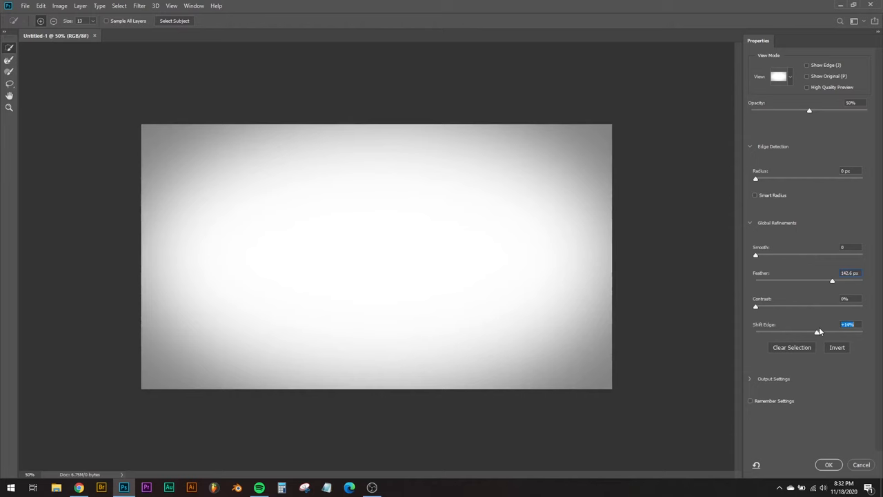
pyautogui.moveTo(817, 331); pyautogui.dragTo(807, 331)
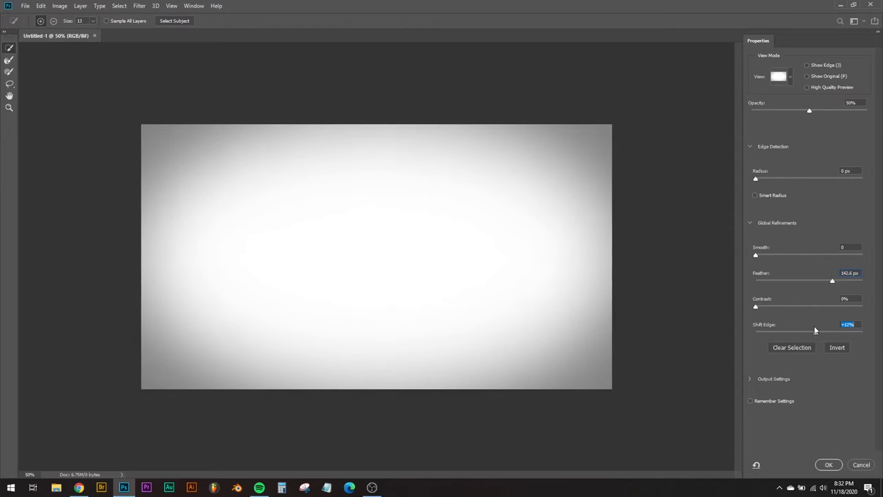
pyautogui.moveTo(832, 332); pyautogui.dragTo(810, 331)
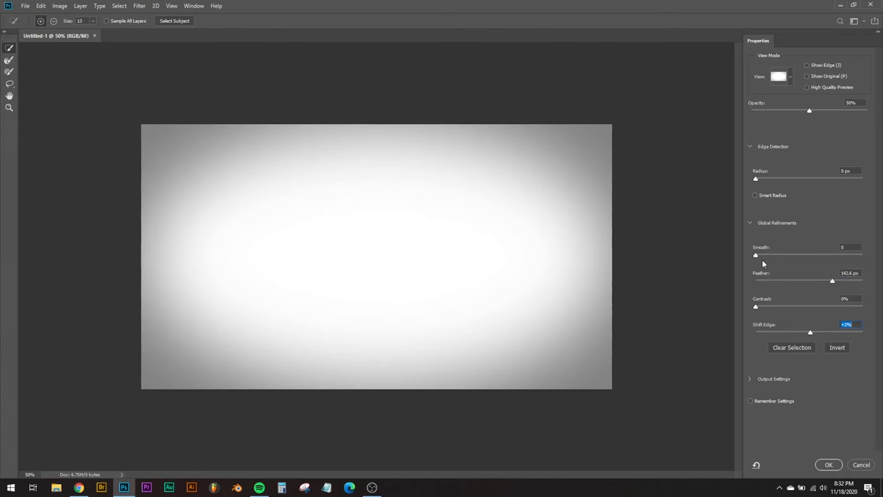
pyautogui.moveTo(469, 244)
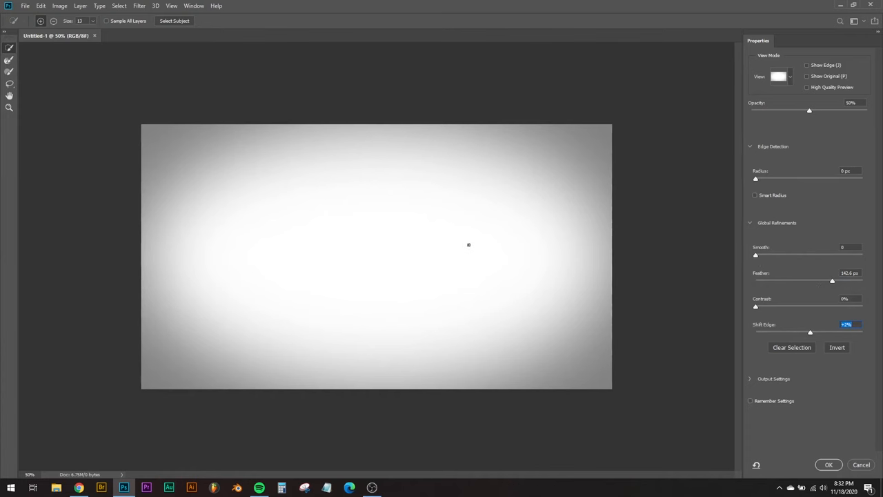
pyautogui.click(828, 464)
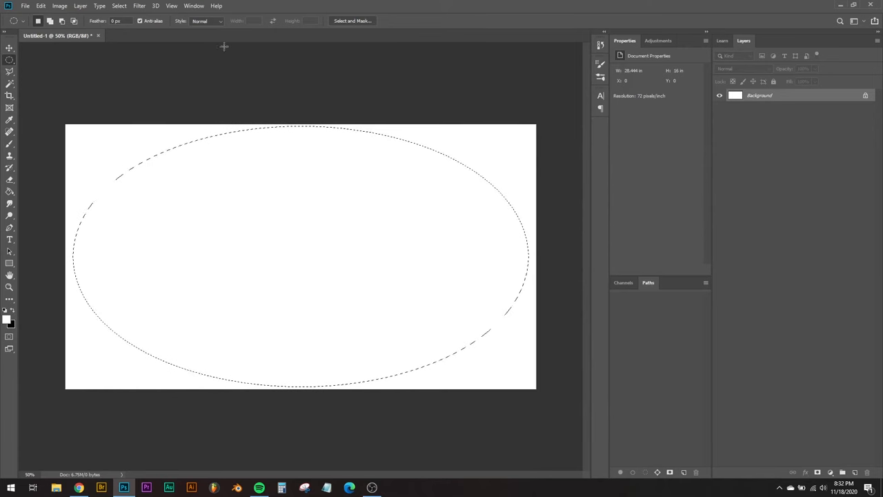
# - Invert the selection via Select > Inverse so the outer area is selected
pyautogui.click(119, 6)
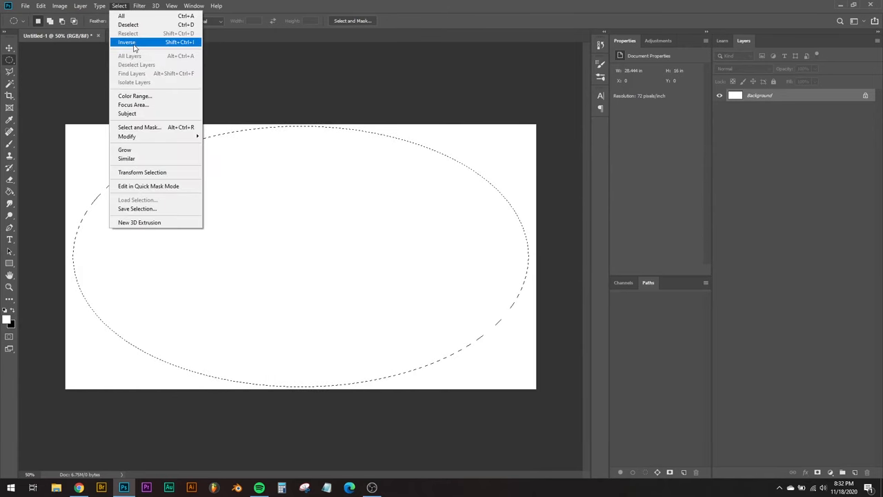
pyautogui.click(126, 42)
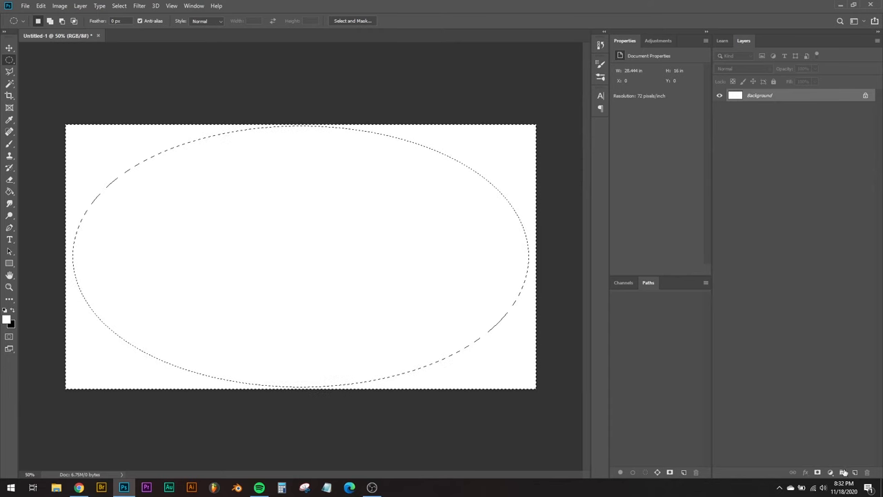
# - Fill the outer area with black on a new layer and lower its opacity, ending on the Move Tool
pyautogui.click(816, 472)
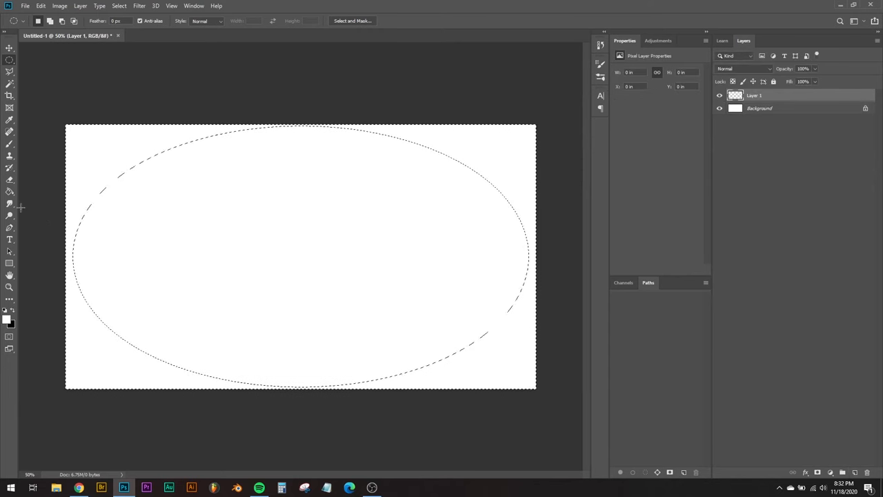
pyautogui.click(10, 315)
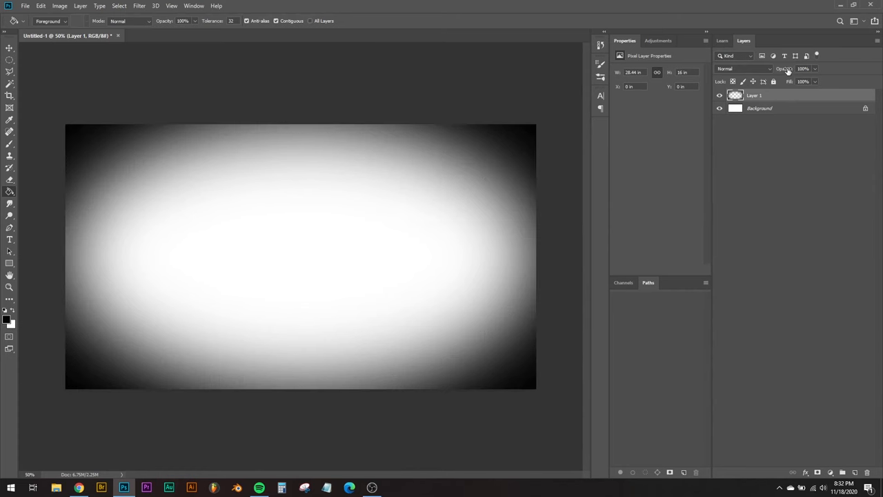
pyautogui.moveTo(784, 69); pyautogui.dragTo(773, 69)
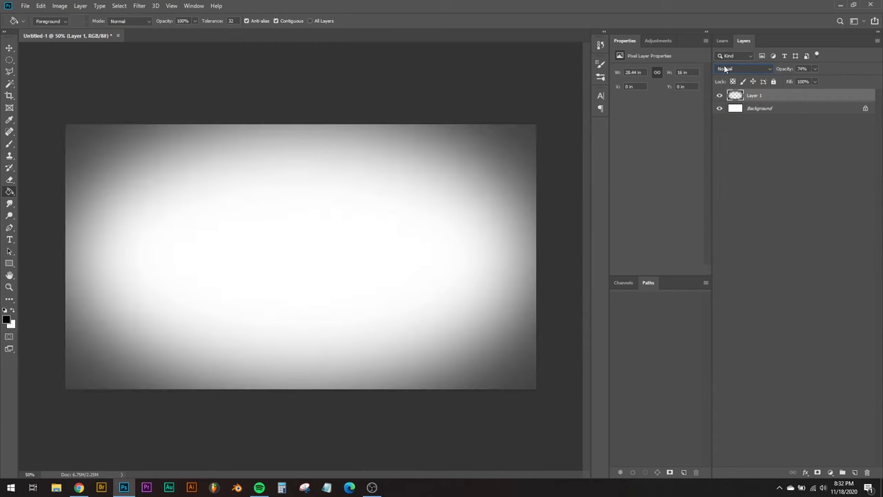
pyautogui.click(9, 49)
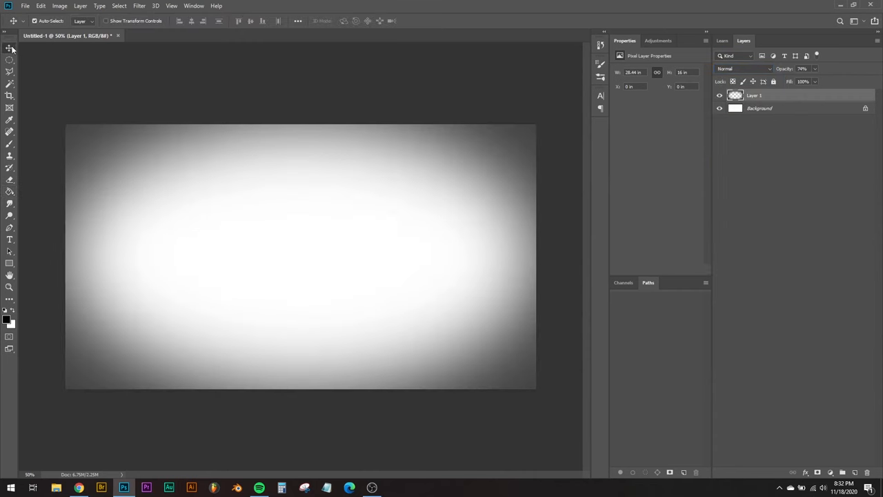